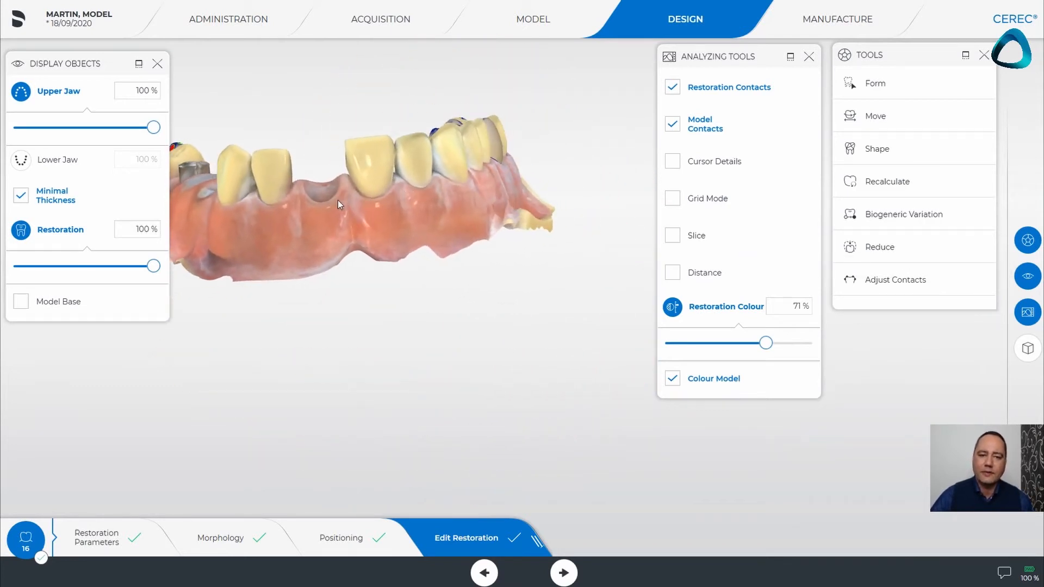
# Enable the Slice analysis tool for the upper-jaw crown design.
pyautogui.click(672, 235)
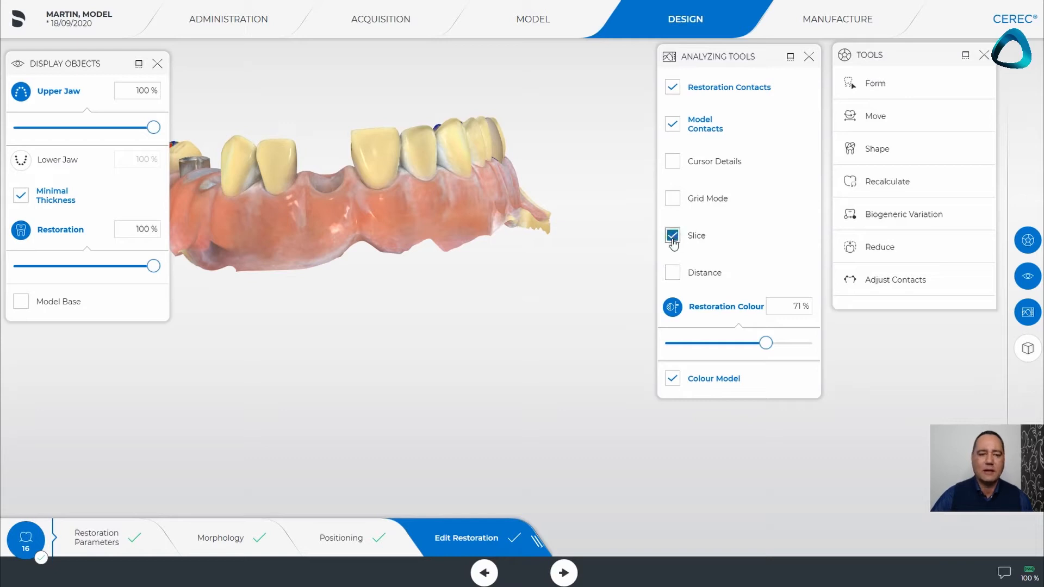
# Set the slice plane on the crown to view its thickness profile against the preparation.
pyautogui.click(673, 235)
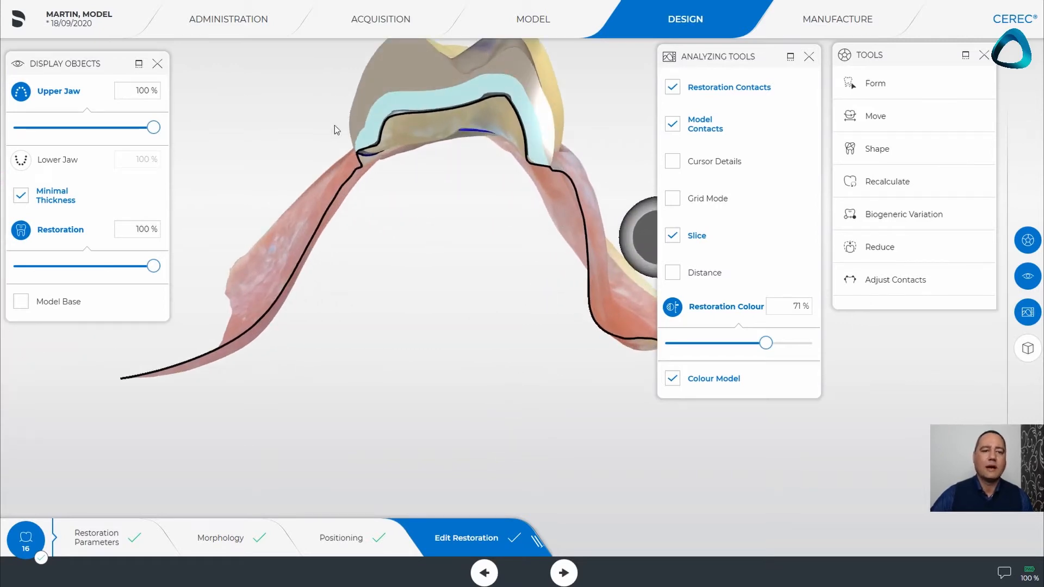
pyautogui.moveTo(631, 248)
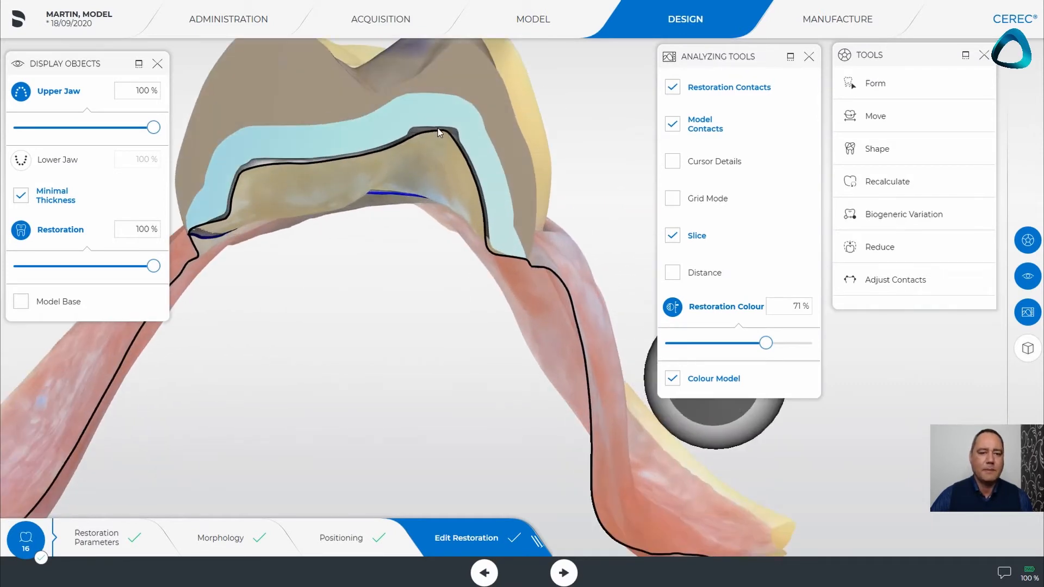
pyautogui.moveTo(457, 164)
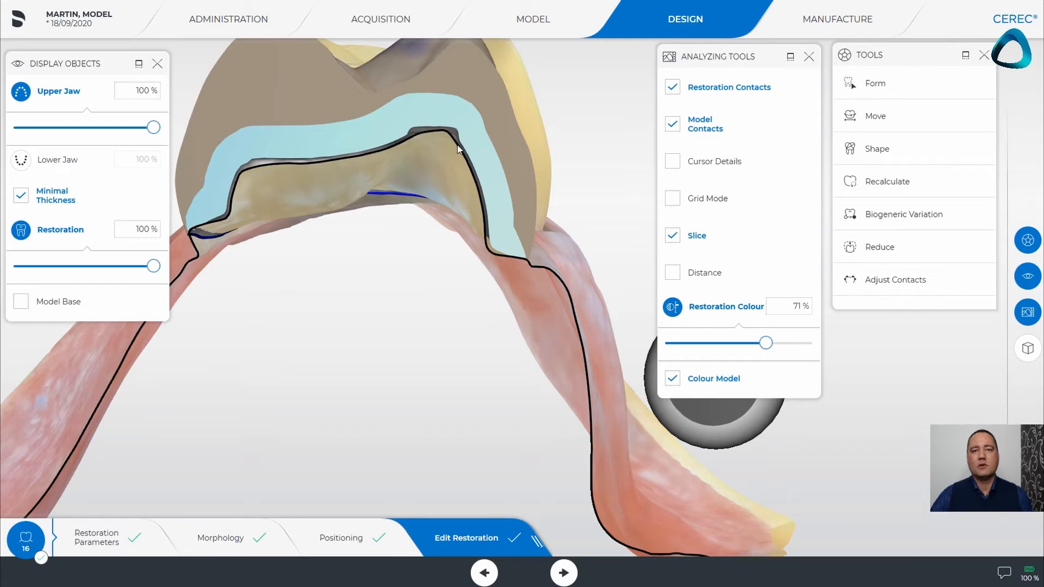
pyautogui.moveTo(441, 132)
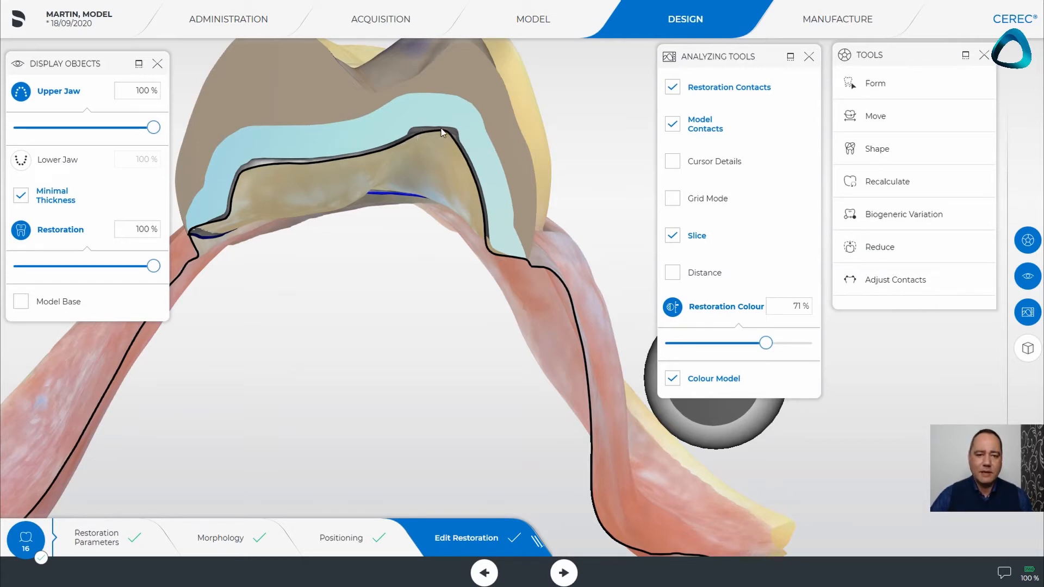
pyautogui.moveTo(414, 150)
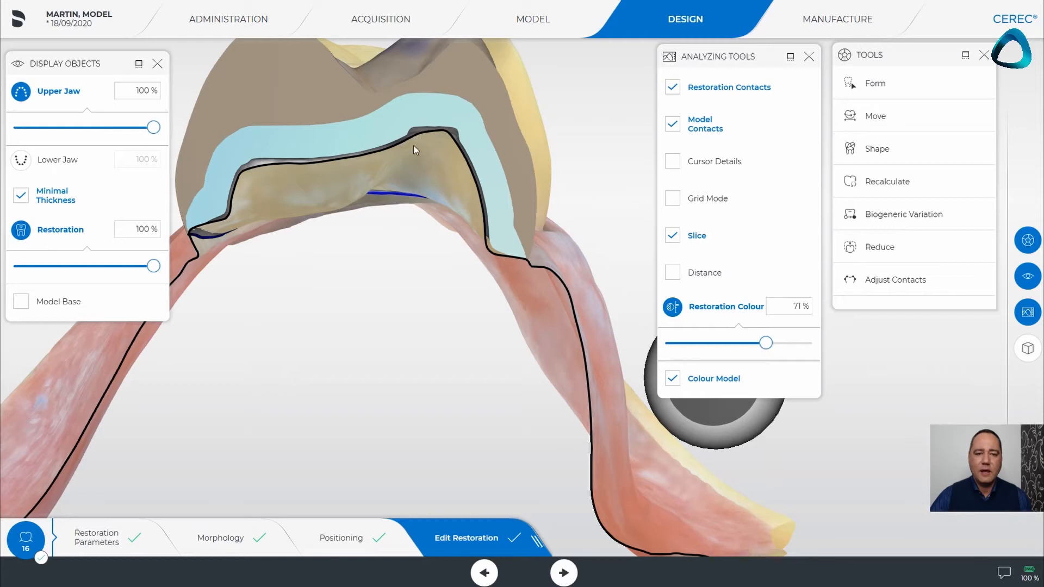
pyautogui.moveTo(446, 137)
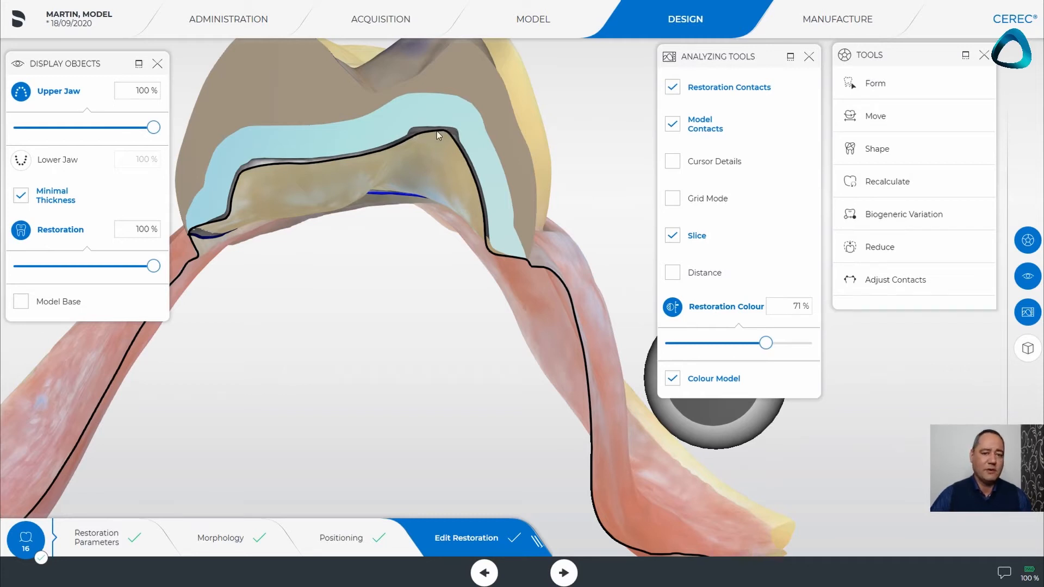
pyautogui.moveTo(466, 153)
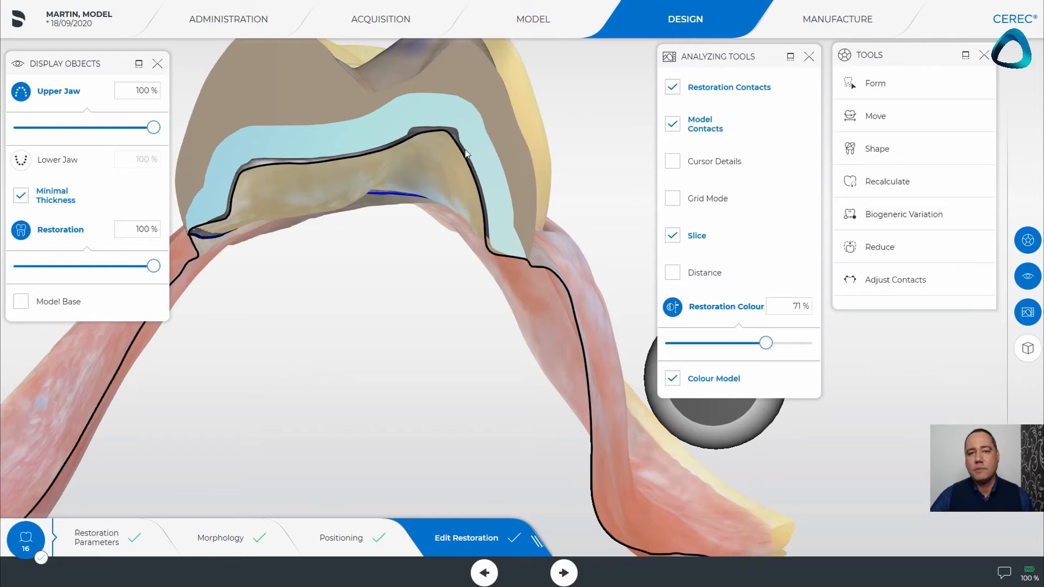
pyautogui.moveTo(465, 155)
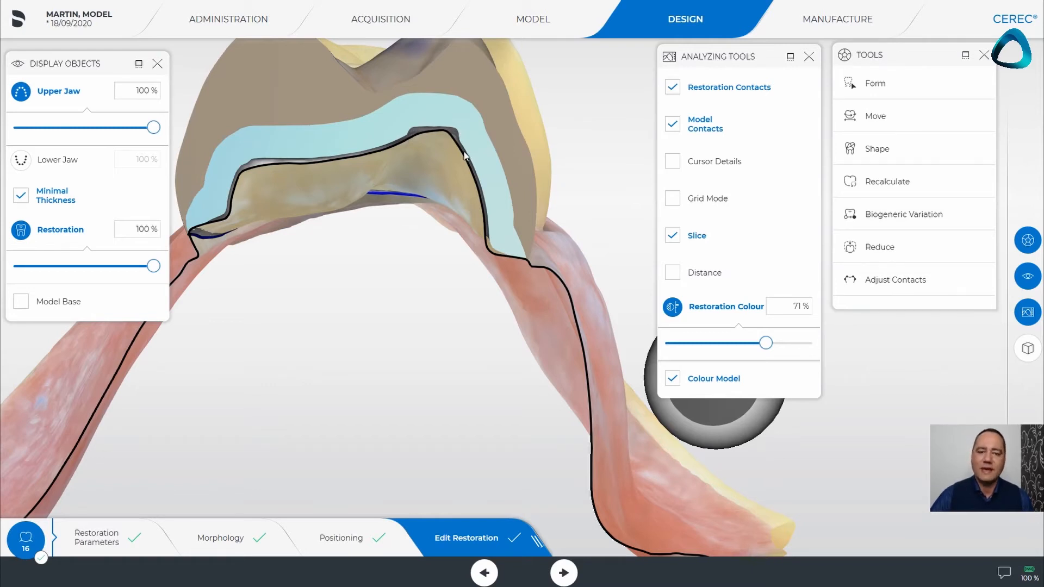
pyautogui.moveTo(420, 148)
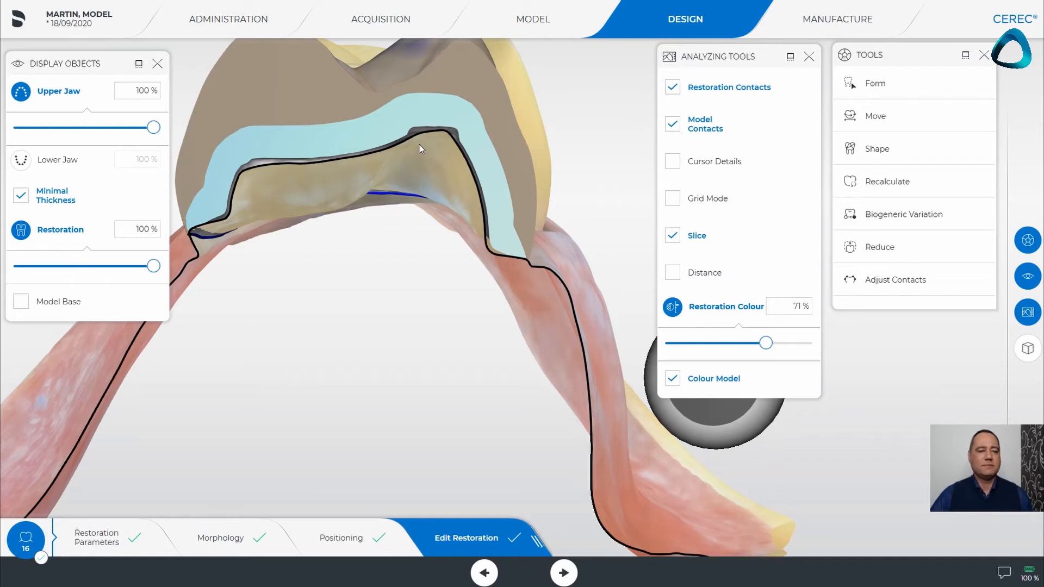
pyautogui.moveTo(448, 174)
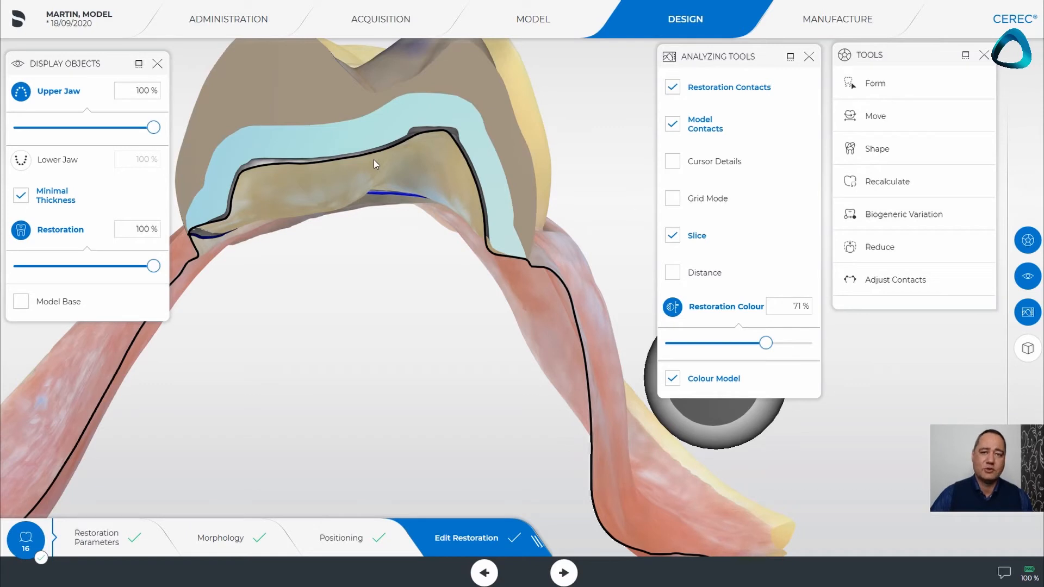
pyautogui.moveTo(447, 154)
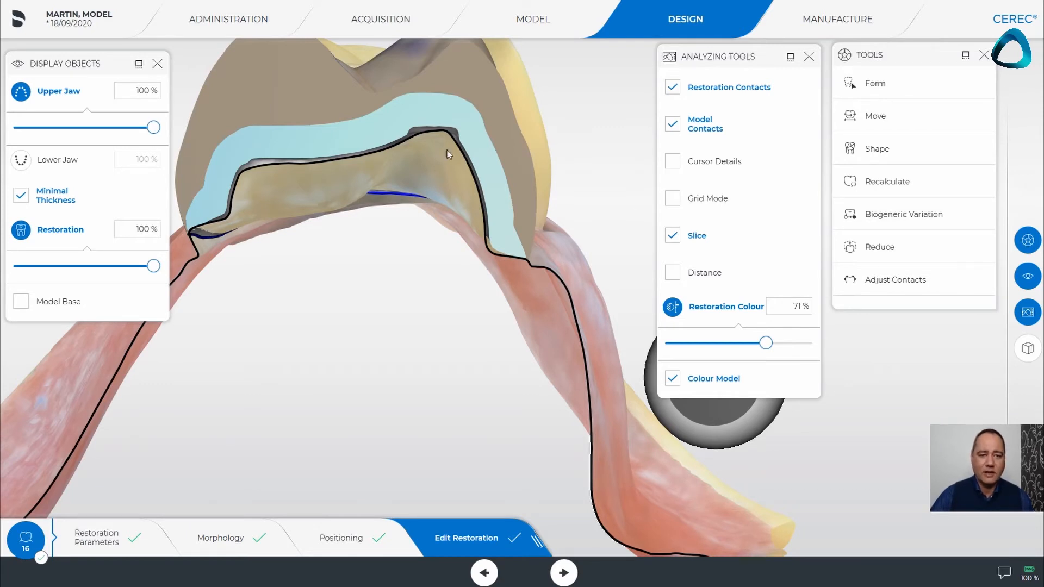
pyautogui.moveTo(390, 148)
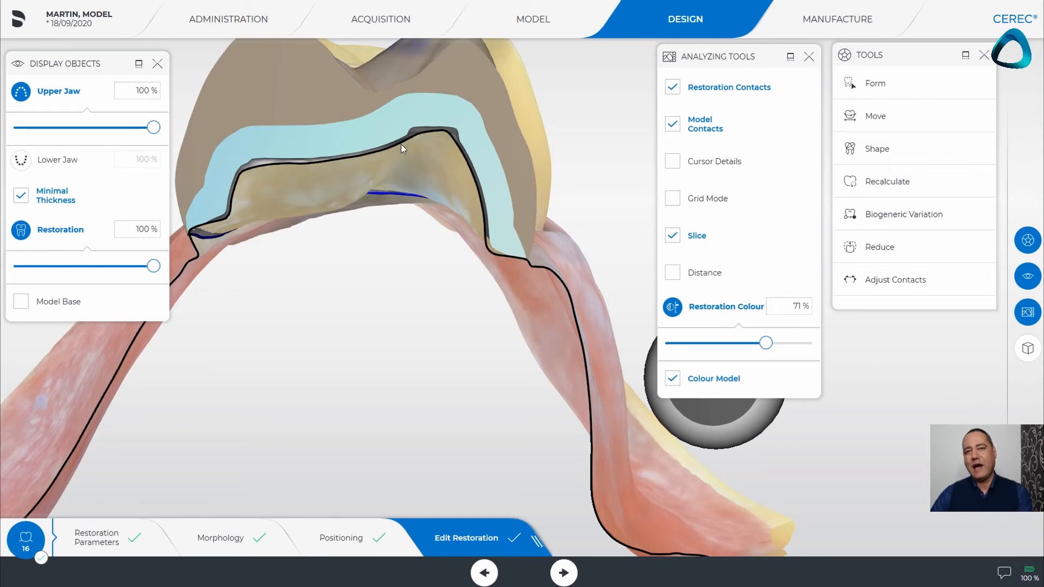
pyautogui.moveTo(405, 143)
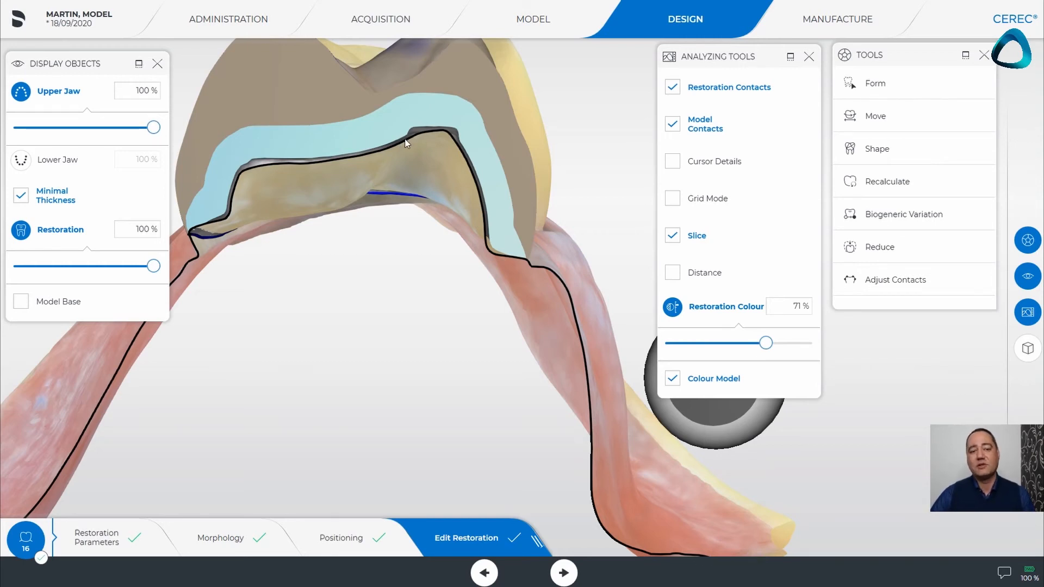
pyautogui.moveTo(420, 135)
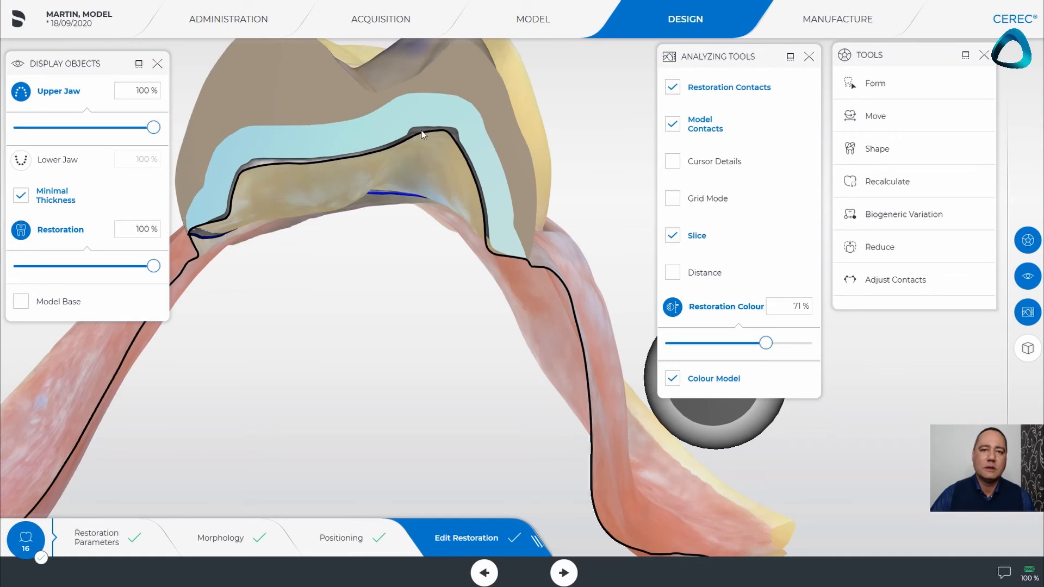
pyautogui.moveTo(403, 148)
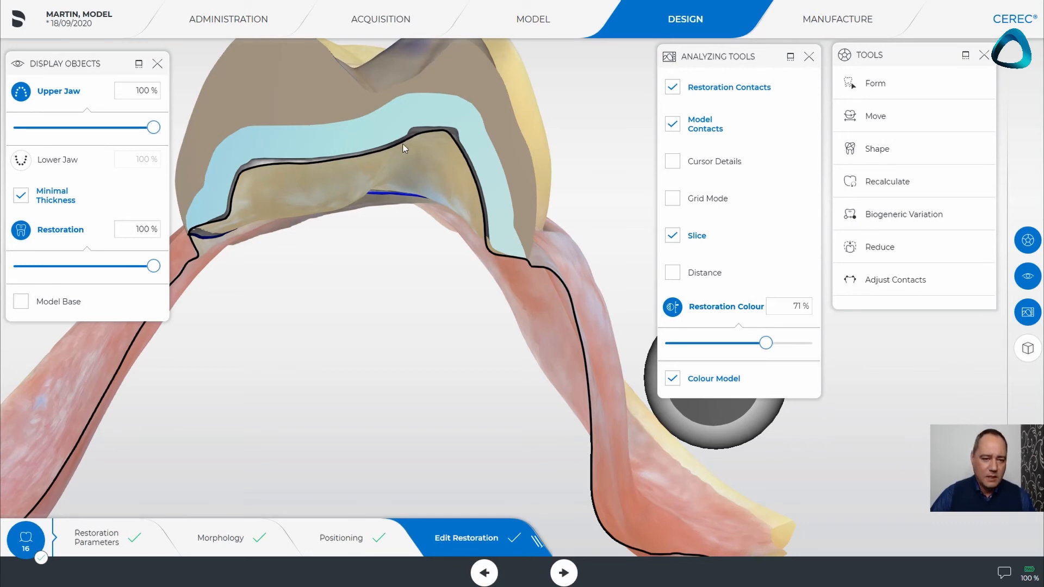
pyautogui.moveTo(426, 135)
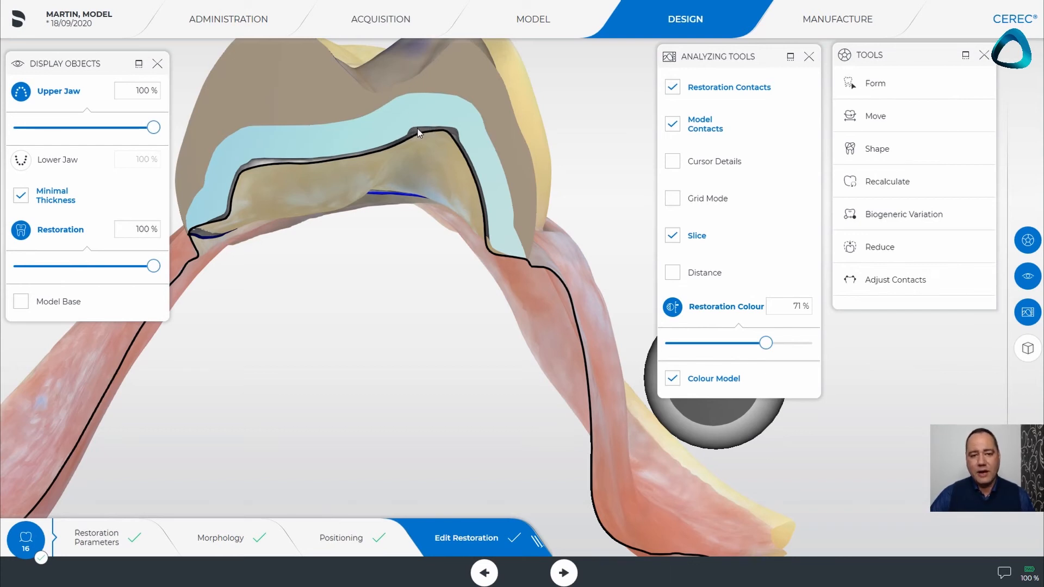
pyautogui.moveTo(426, 127)
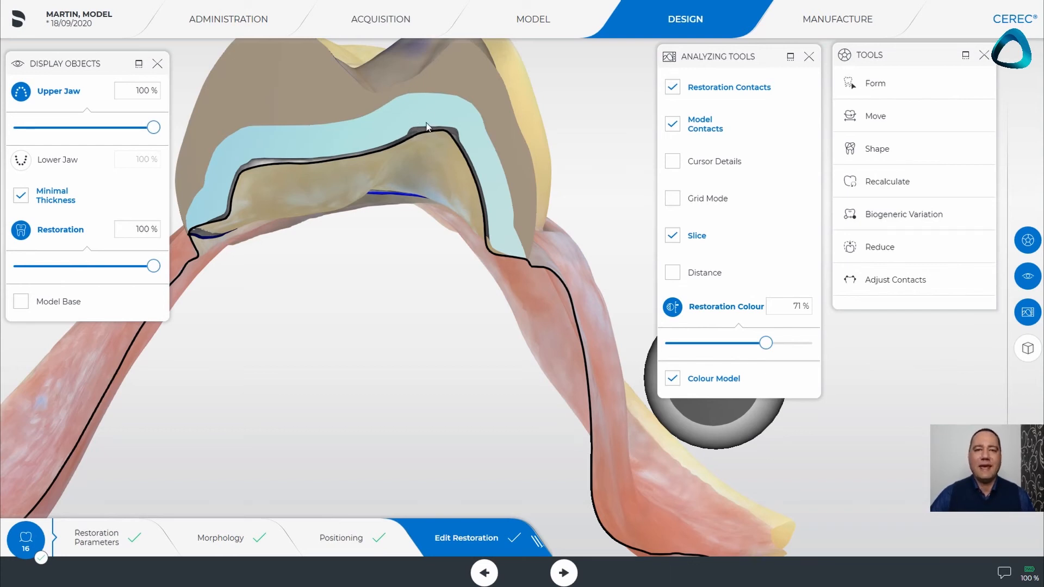
pyautogui.moveTo(421, 140)
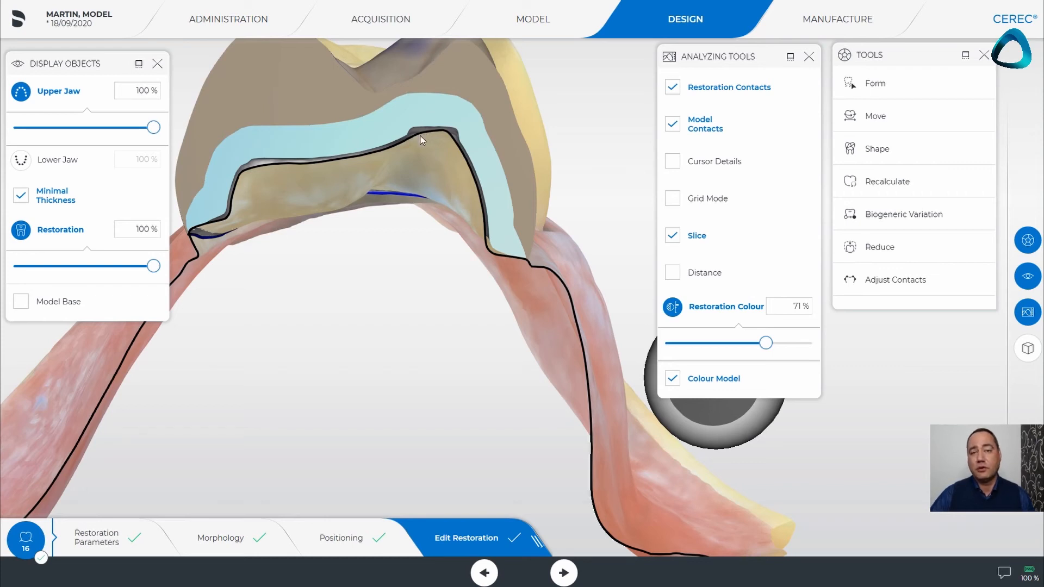
pyautogui.moveTo(418, 150)
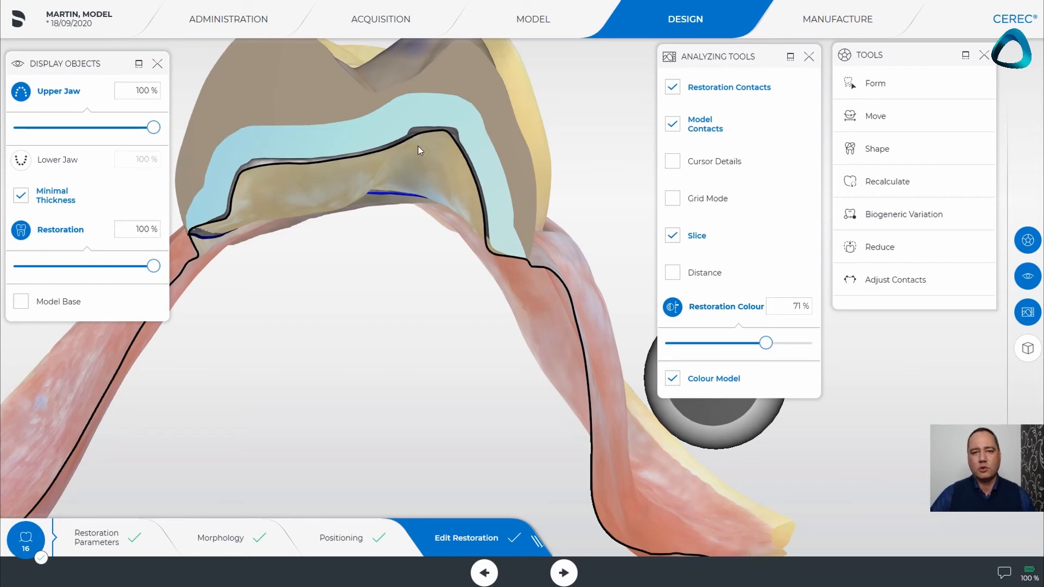
pyautogui.moveTo(589, 175)
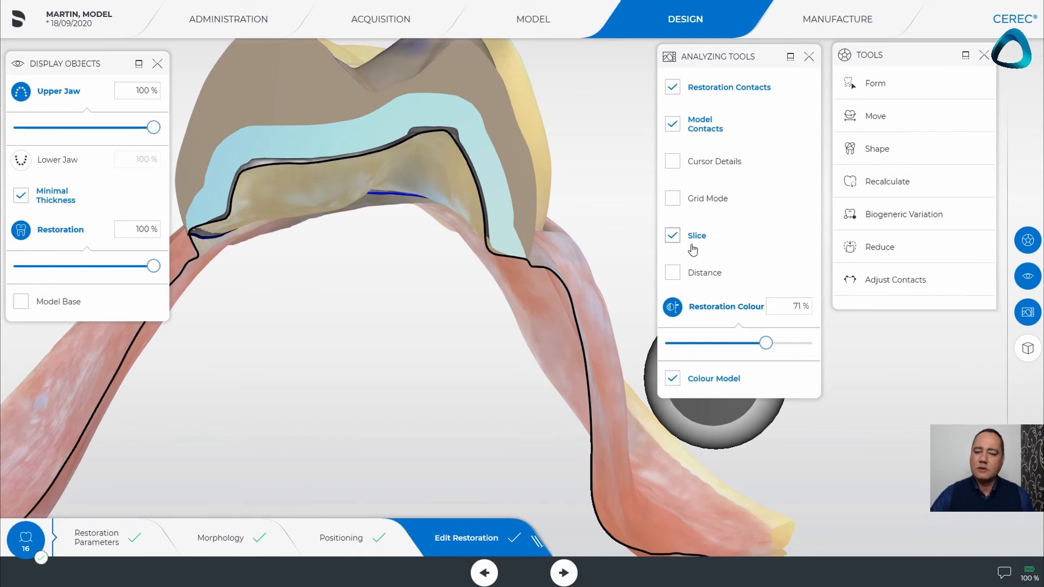
pyautogui.moveTo(689, 167)
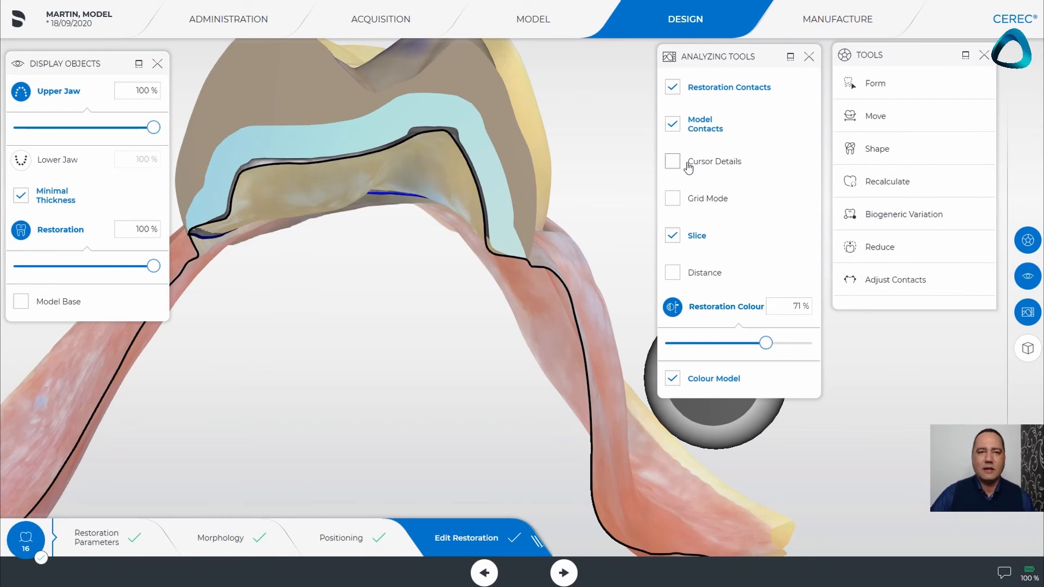
pyautogui.moveTo(688, 165)
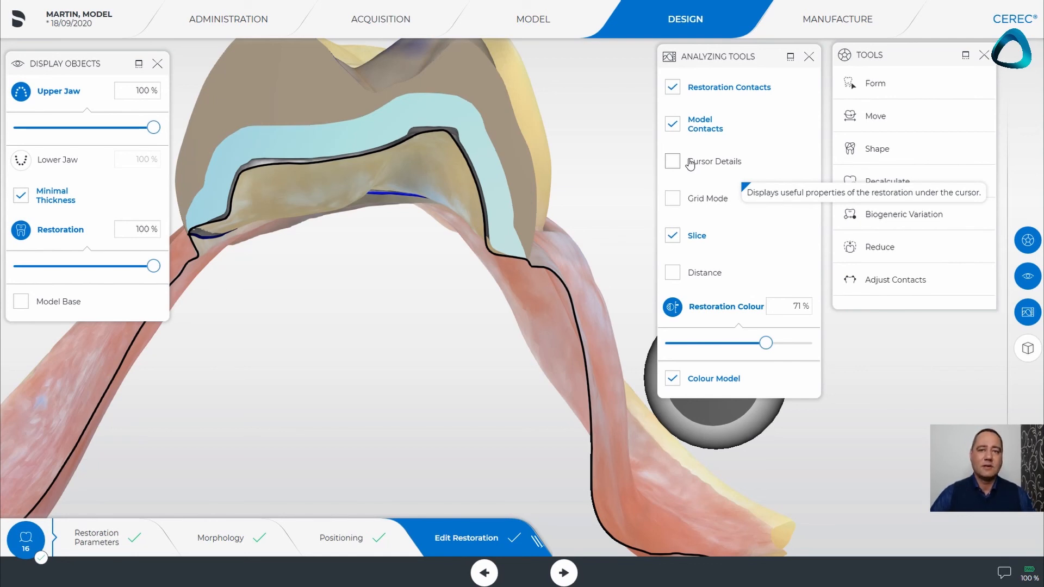
pyautogui.moveTo(574, 267)
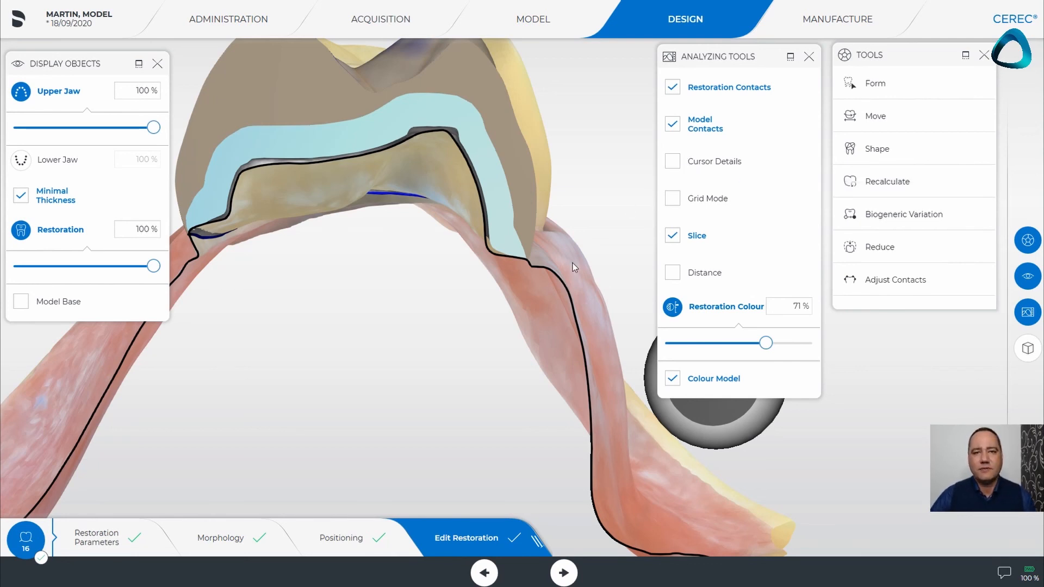